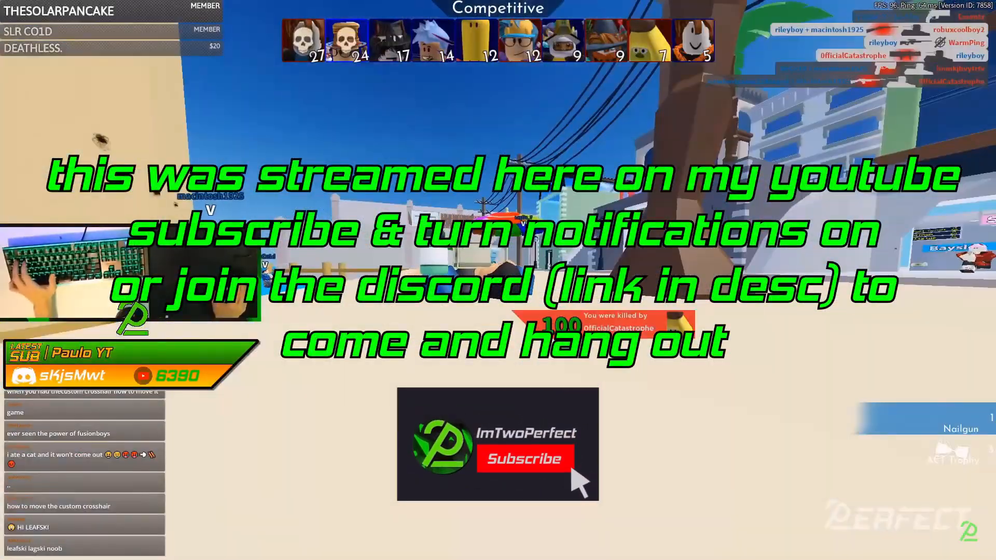
Capture a screenshot of the Arsenal match with the current crosshair visible
left_click(525, 463)
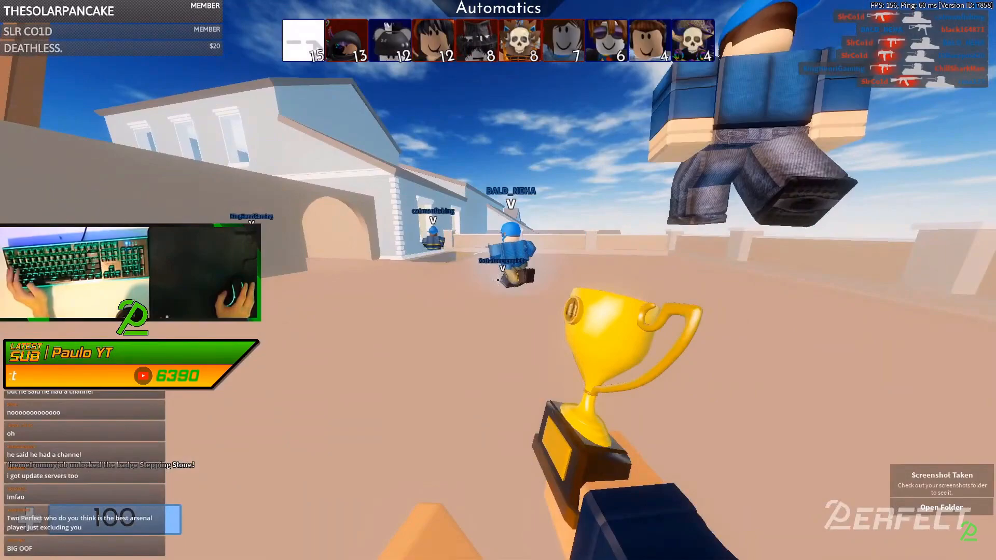
key("Escape")
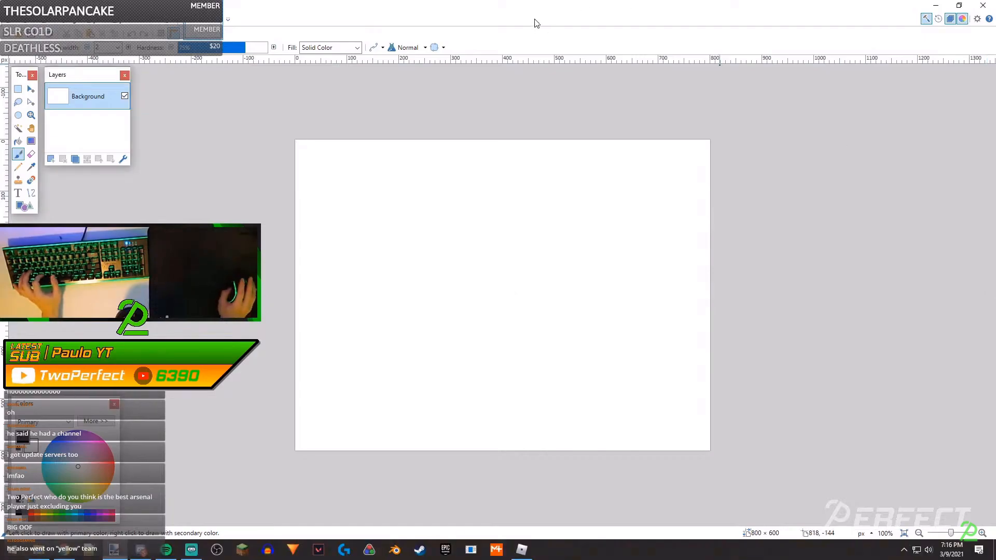
Paste the two-monitor screenshot with Expand canvas and locate the 1920×1080 game area
key("ctrl+v")
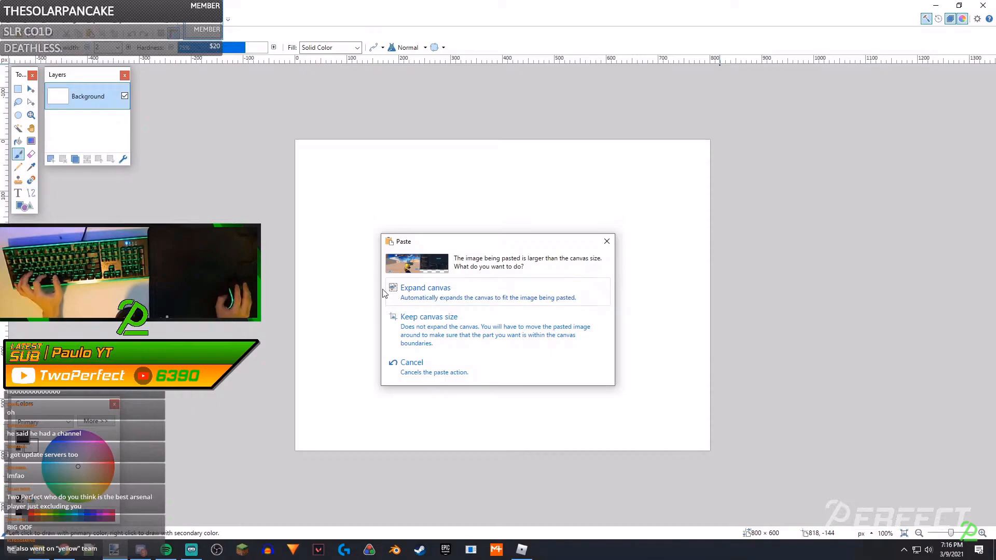
left_click(426, 288)
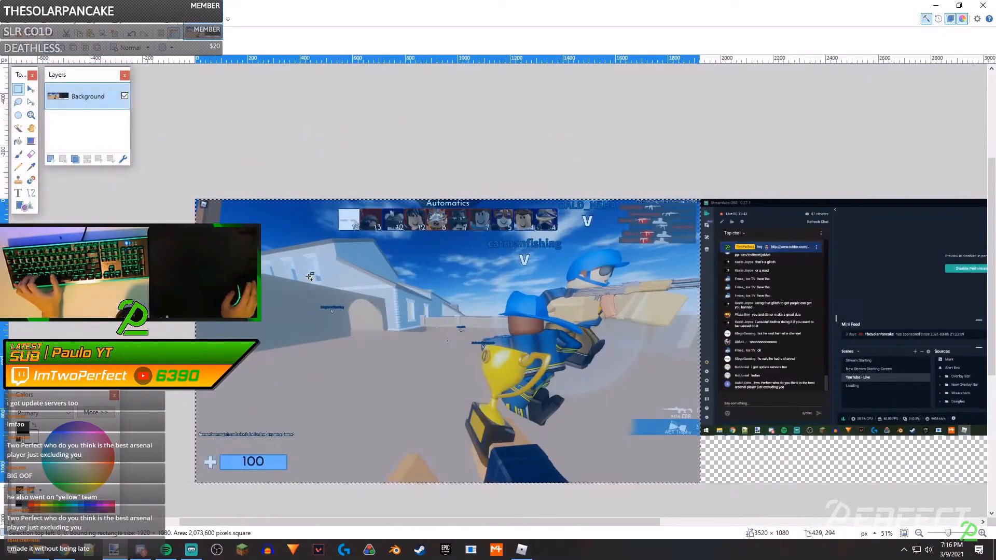
scroll("down", 3)
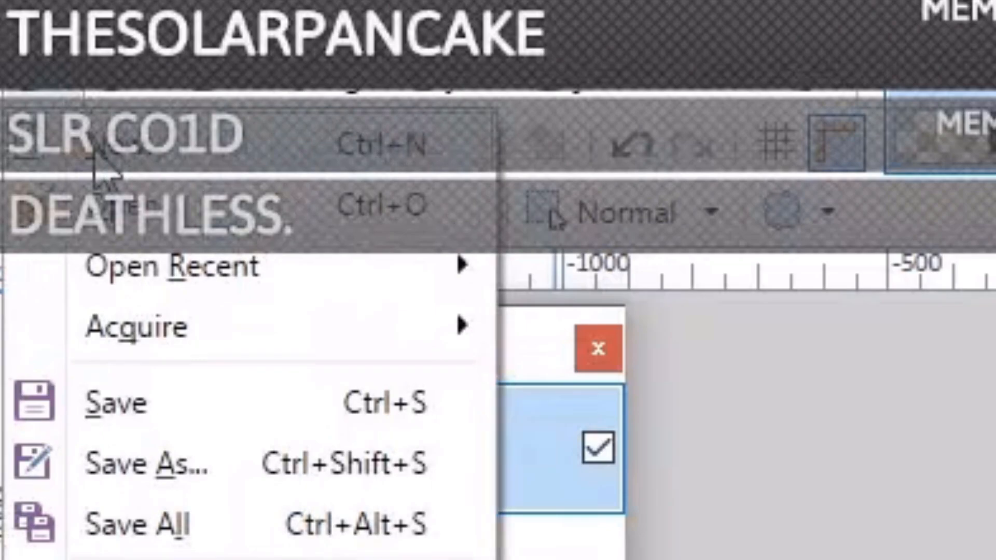
Create a new 1920×1080 image to hold the copied game portion with its crosshair
left_click(93, 130)
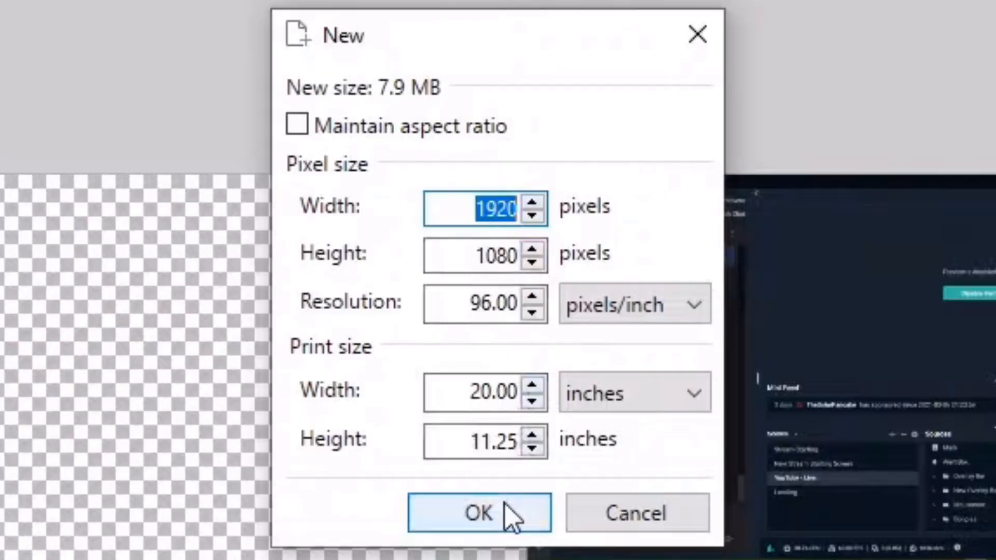
left_click(475, 513)
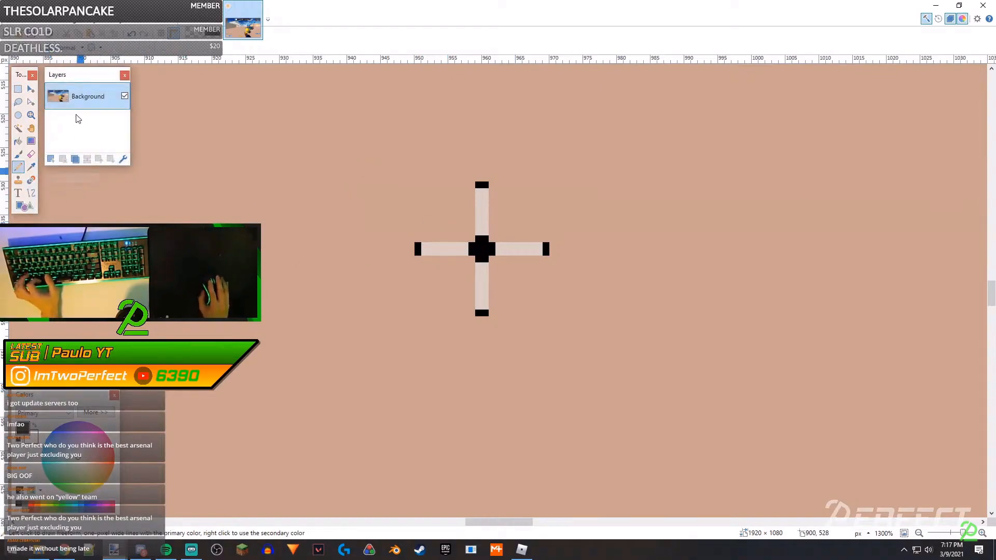
mouse_move(52, 160)
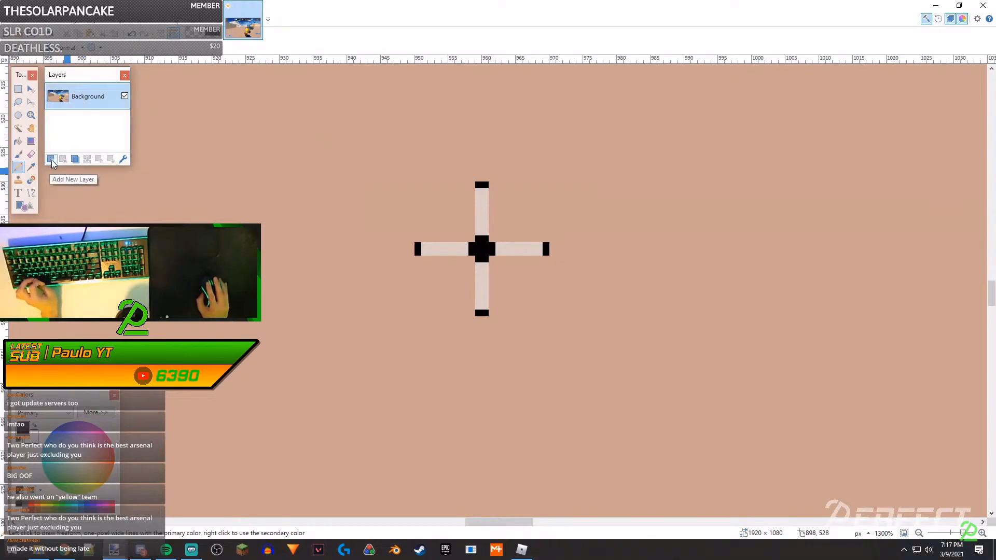
Add Layer 2 and paint the crosshair's black centre and tips red with the Pencil
left_click(51, 159)
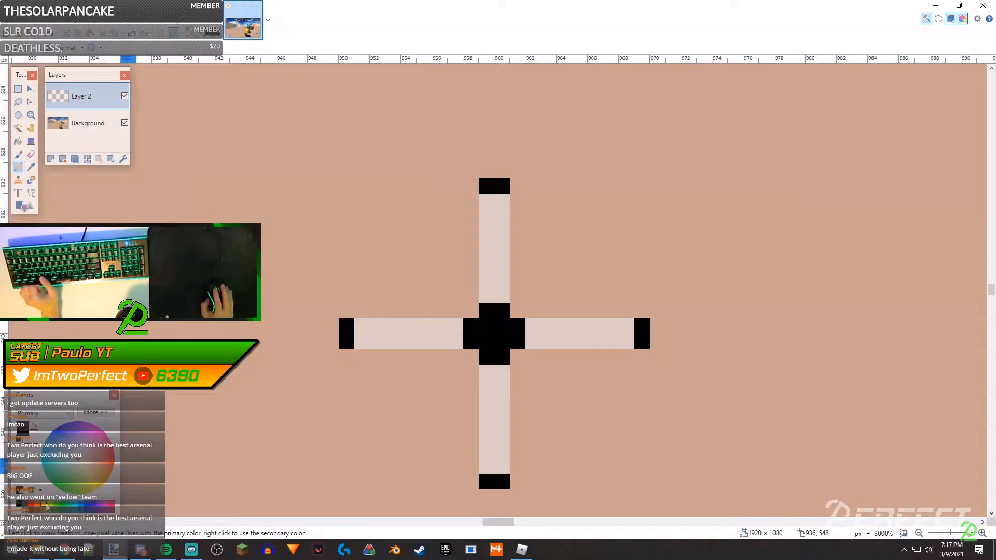
left_click(493, 186)
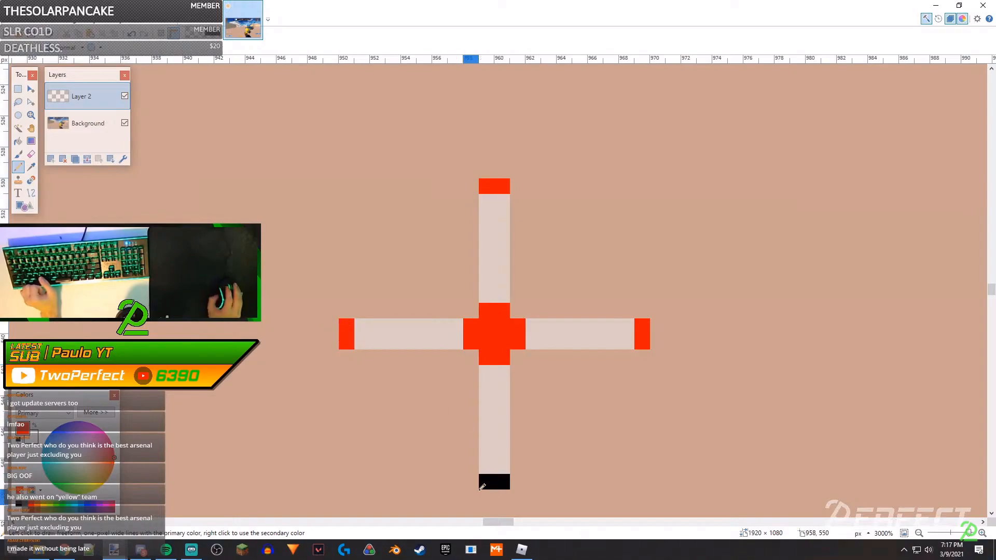
left_click(494, 482)
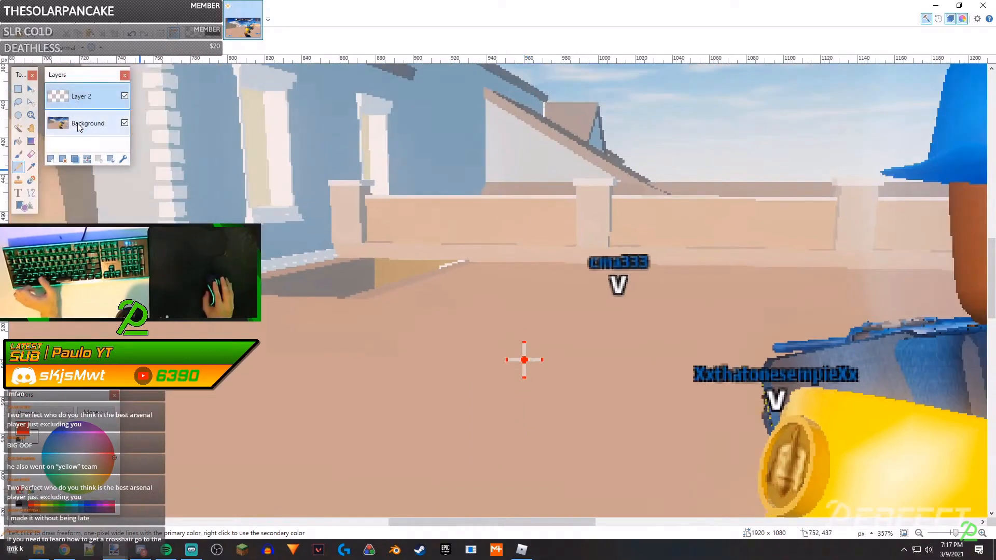
mouse_move(66, 159)
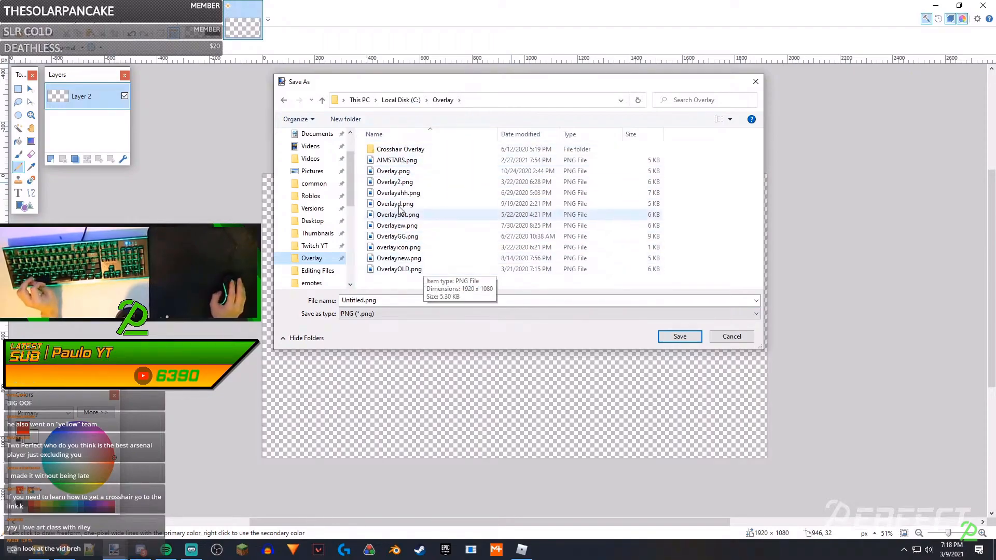
Save the transparent crosshair image over Overlay.png in the Overlay folder
left_click(392, 170)
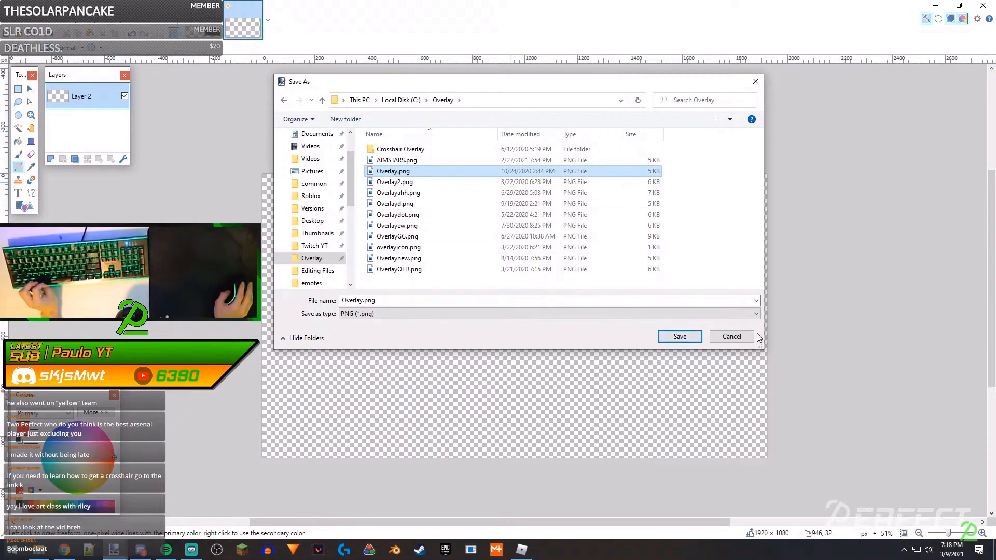
left_click(731, 336)
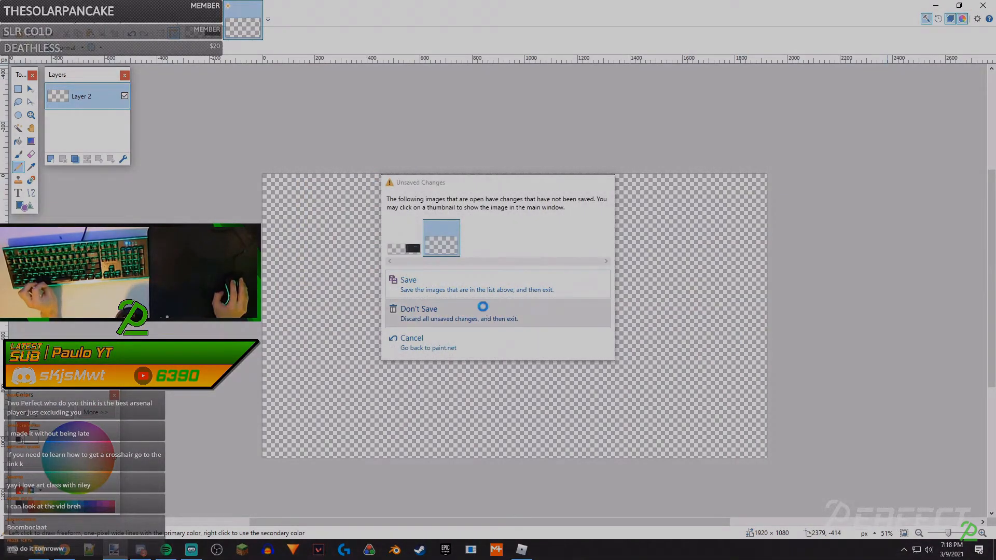